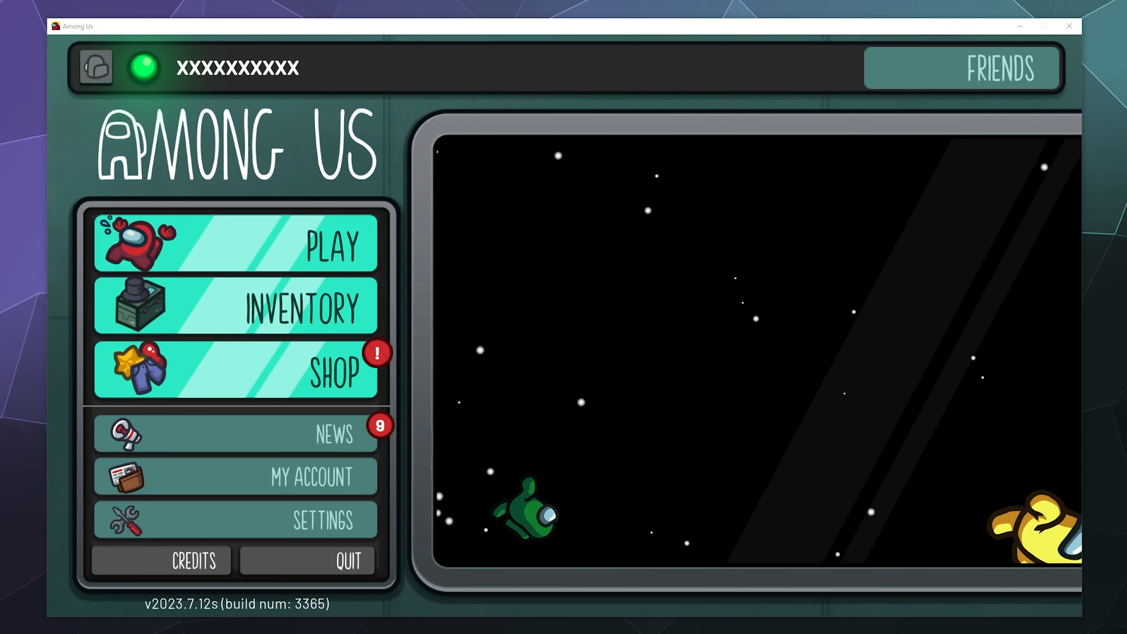
mouse_move(741, 376)
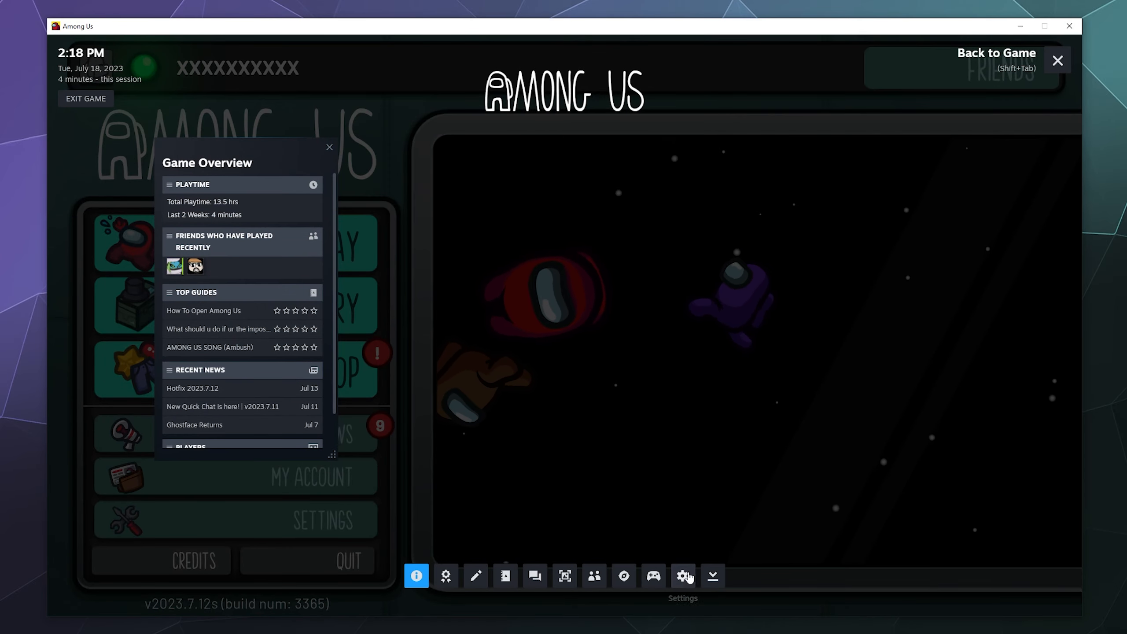
In Voice settings, choose BLUE Yeti PRO as input and Logitech G533 headset speakers as output.
click(682, 576)
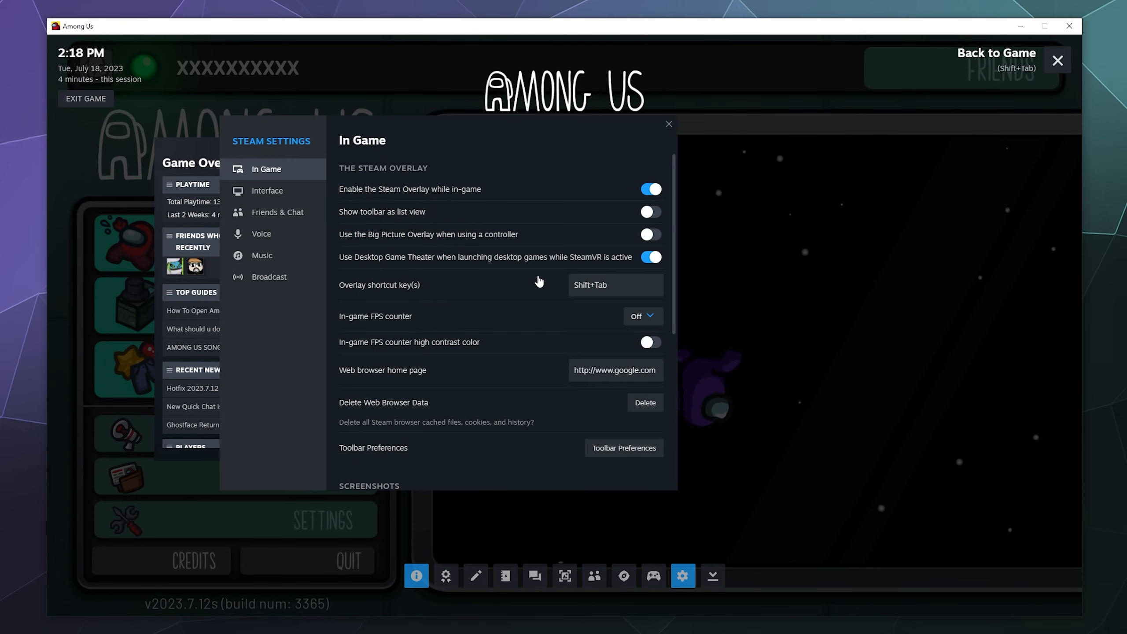
click(262, 234)
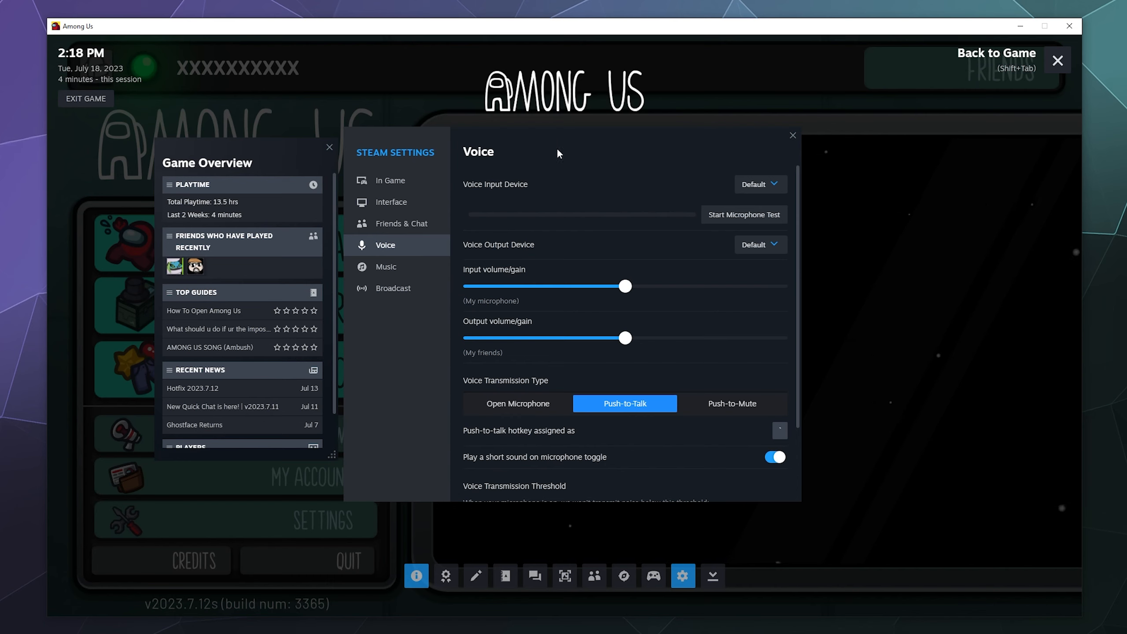
mouse_move(790, 227)
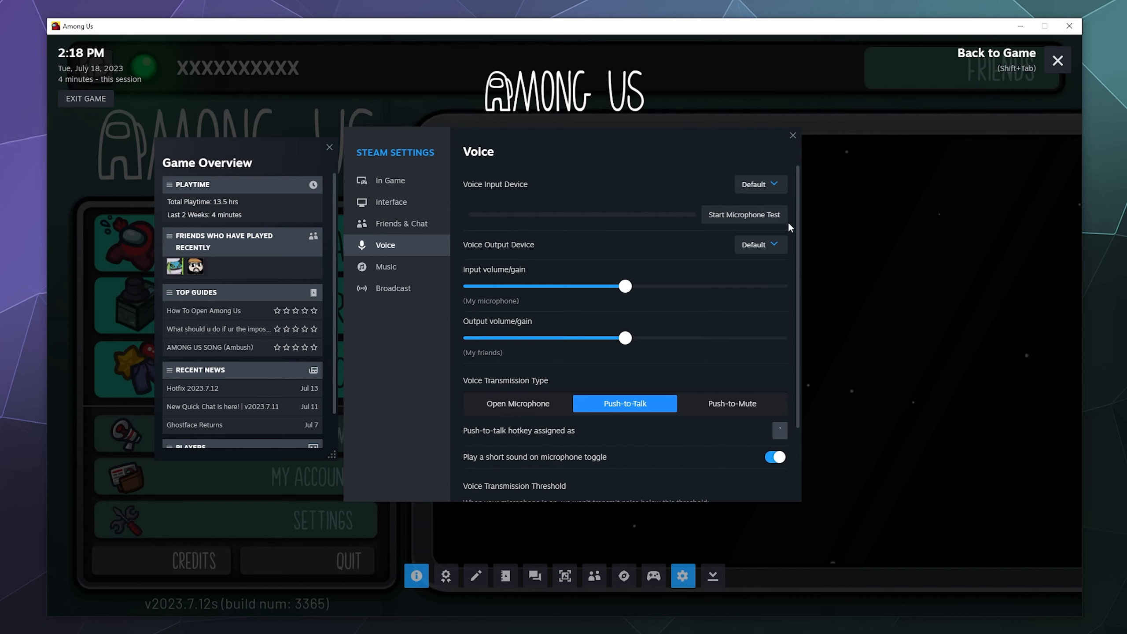
click(755, 184)
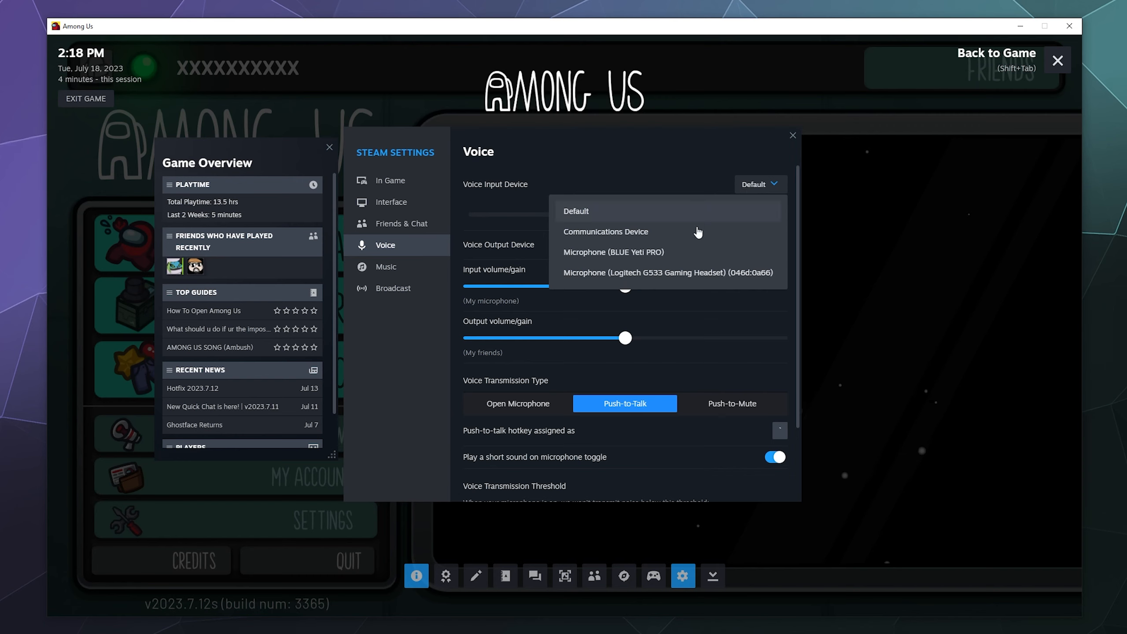
click(613, 252)
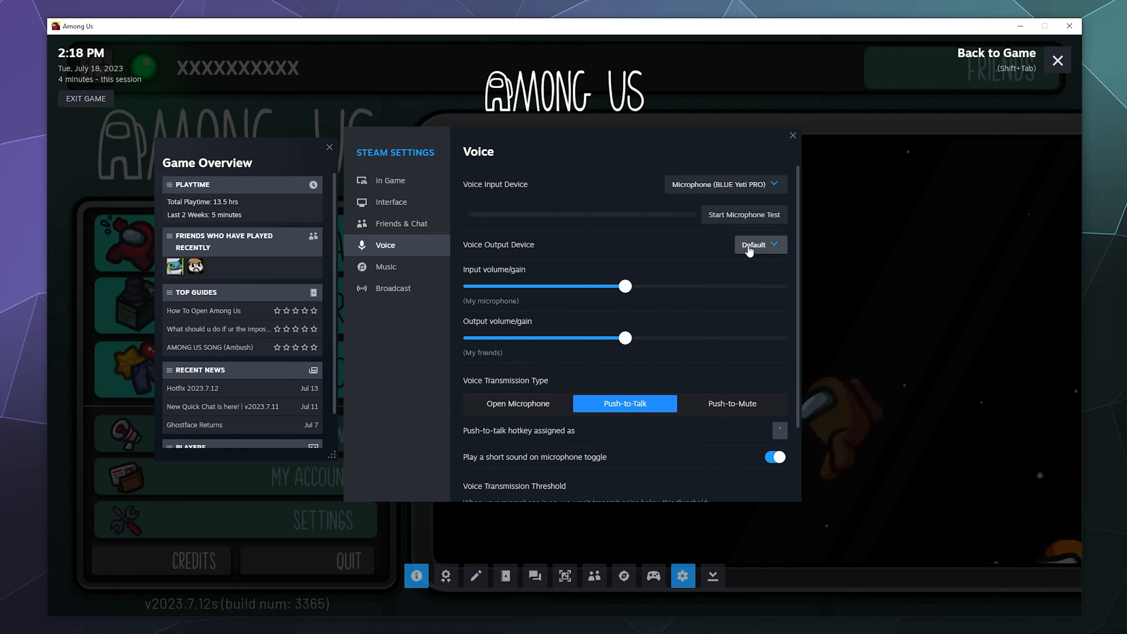
click(760, 245)
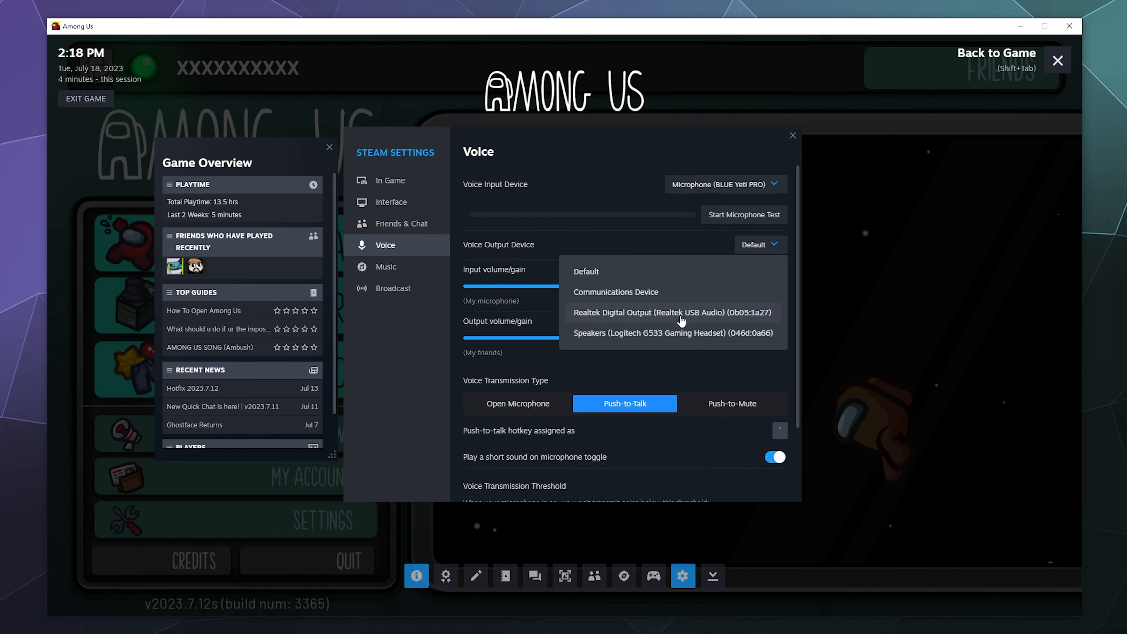
click(649, 333)
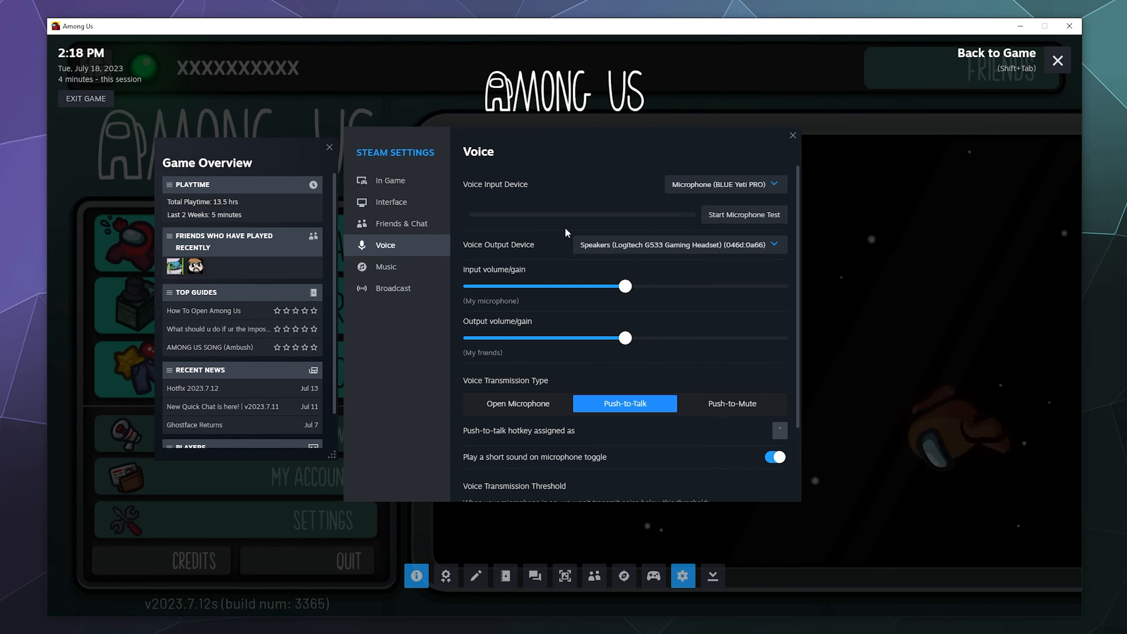
mouse_move(613, 301)
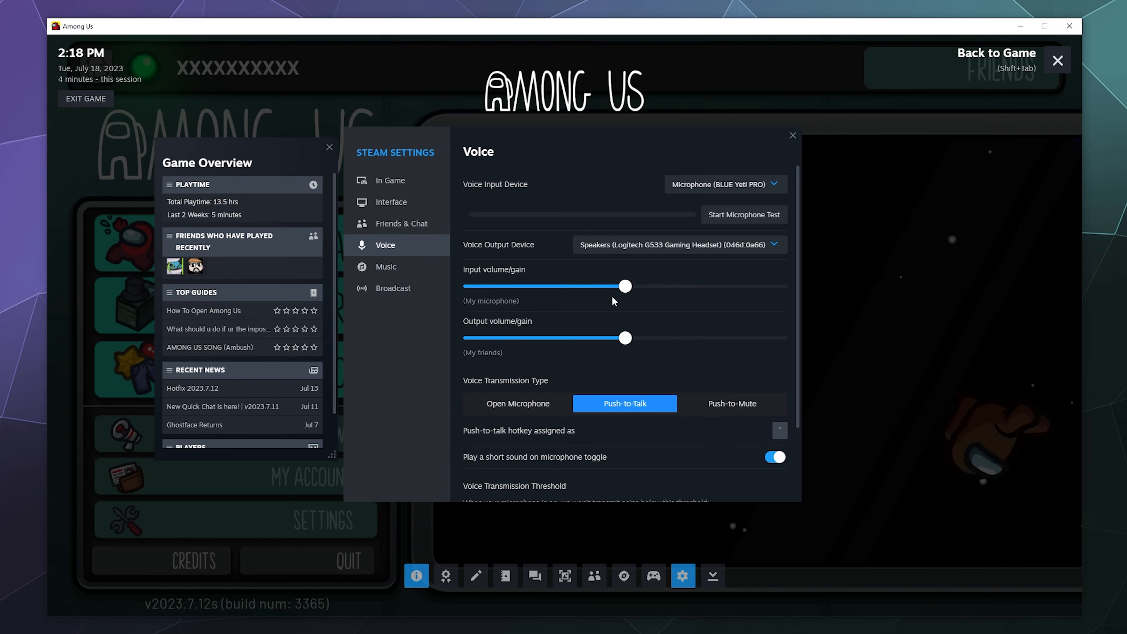
mouse_move(632, 286)
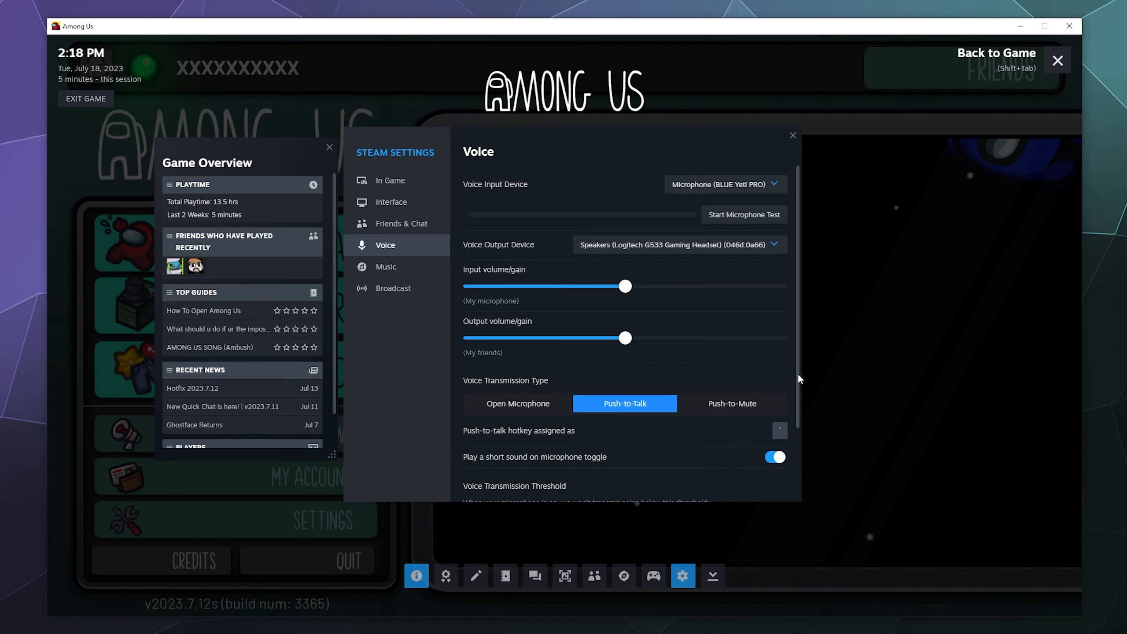
scroll(down, 3)
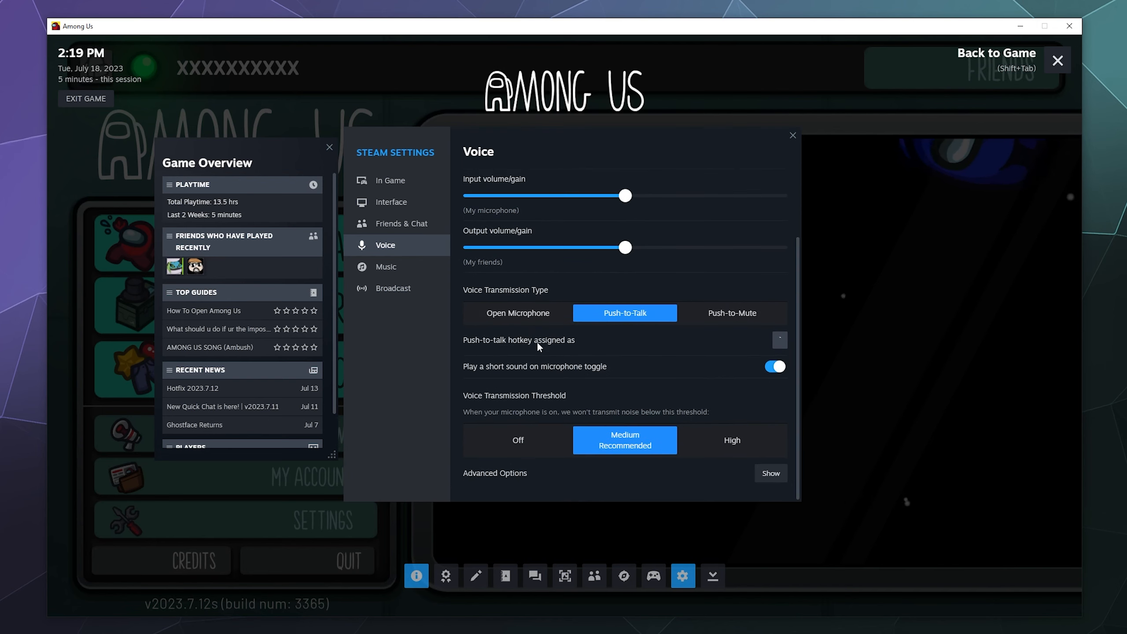
mouse_move(758, 346)
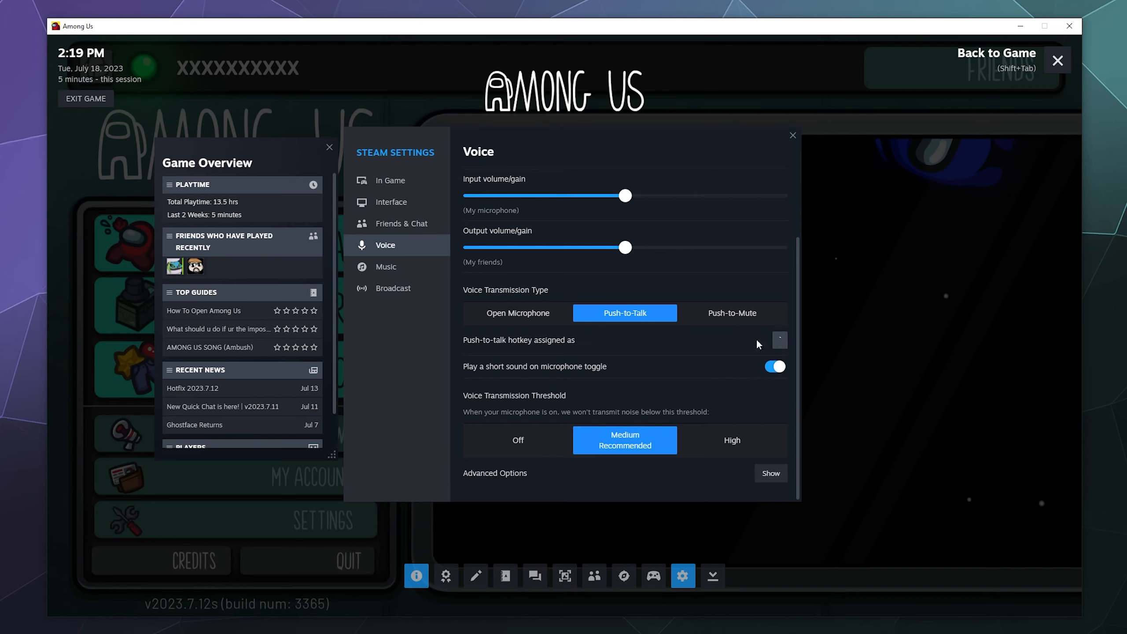
click(780, 339)
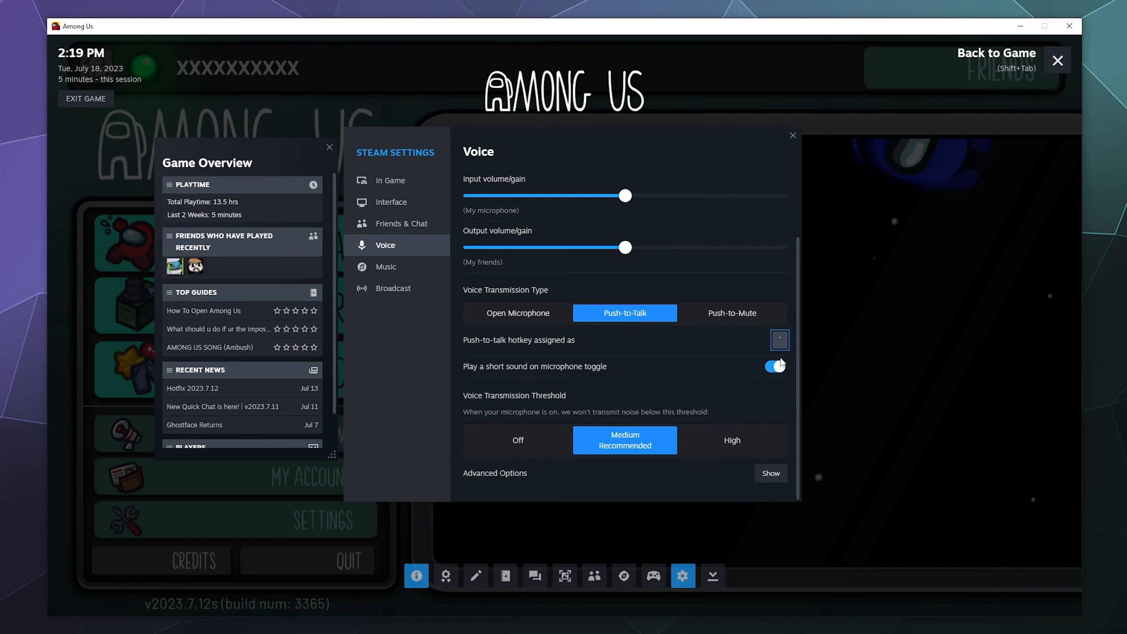
mouse_move(618, 399)
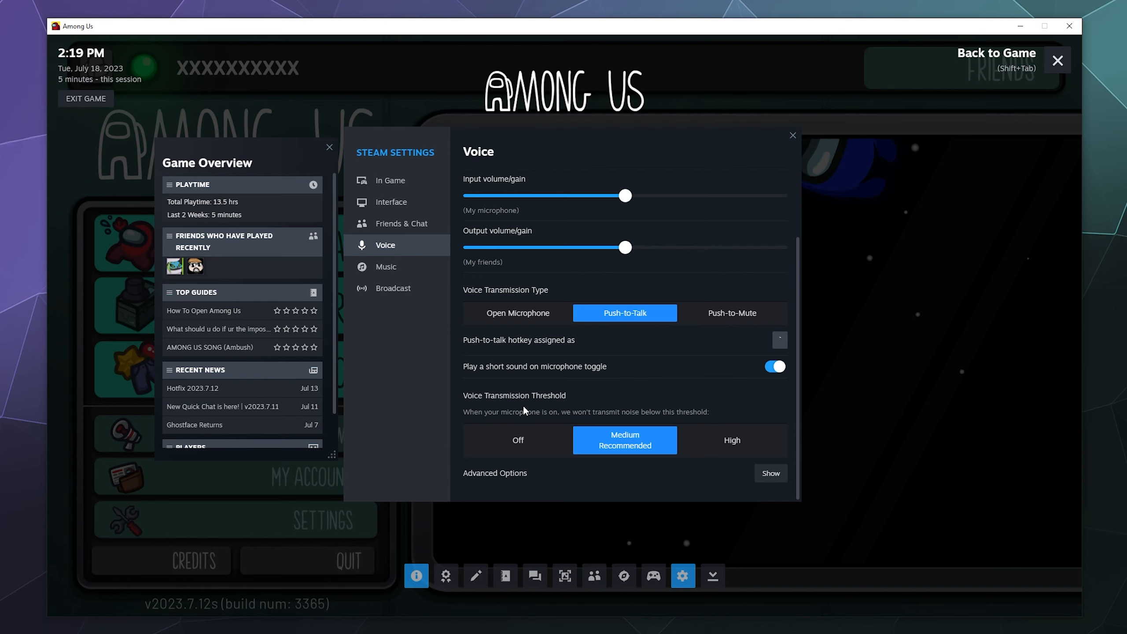
mouse_move(386, 312)
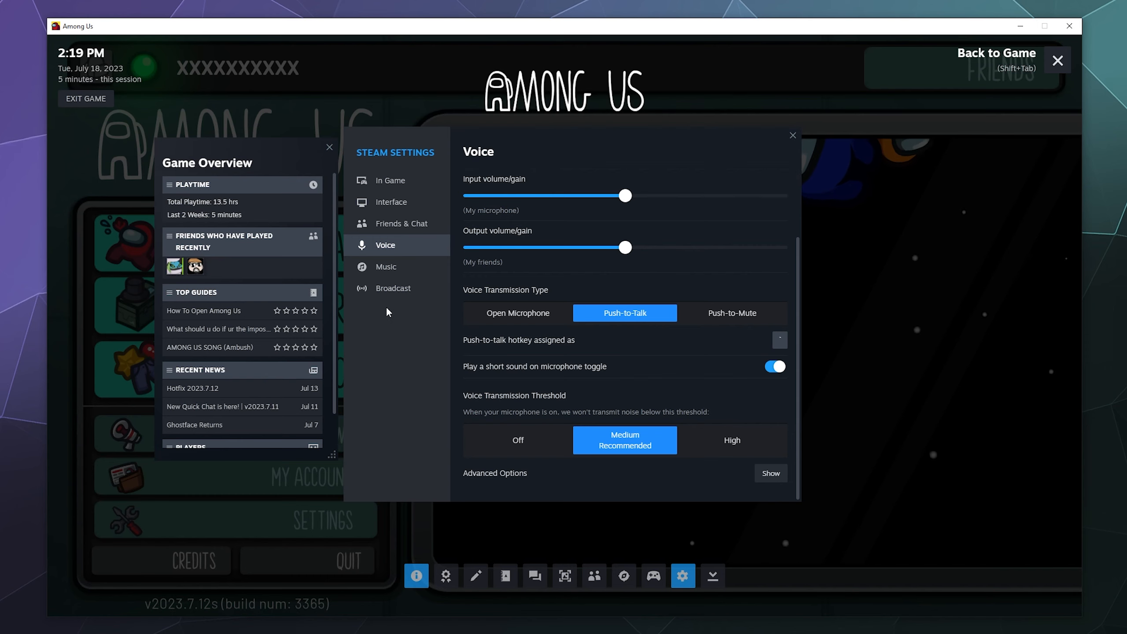
In Broadcast settings, keep Best Quality encoding and set video dimensions to 1920x1080 (1080p).
click(393, 288)
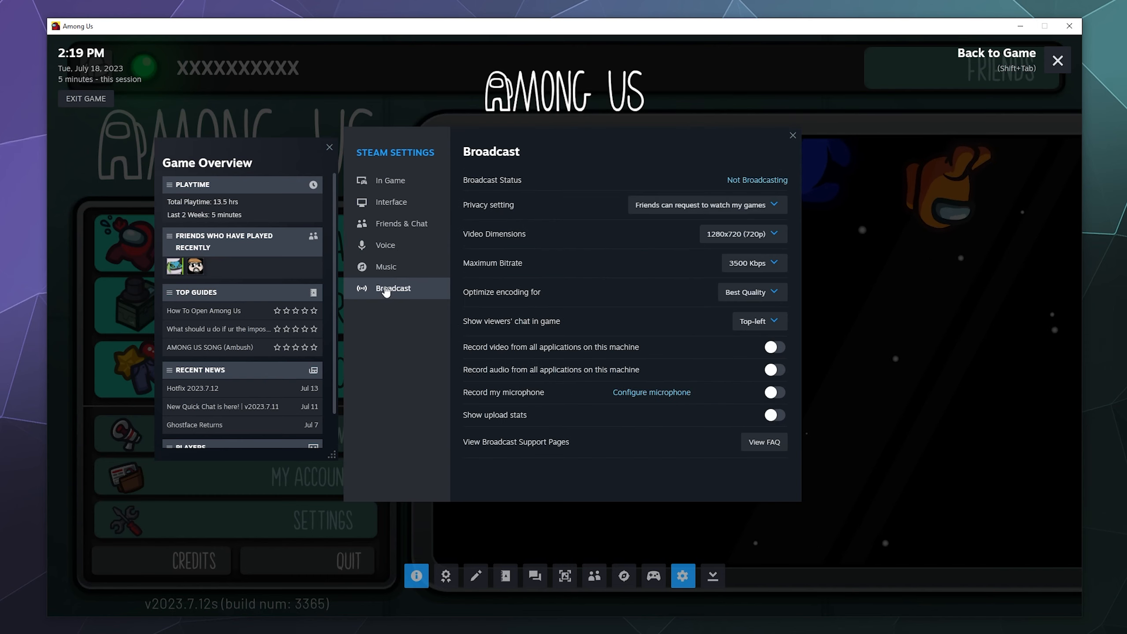
mouse_move(609, 251)
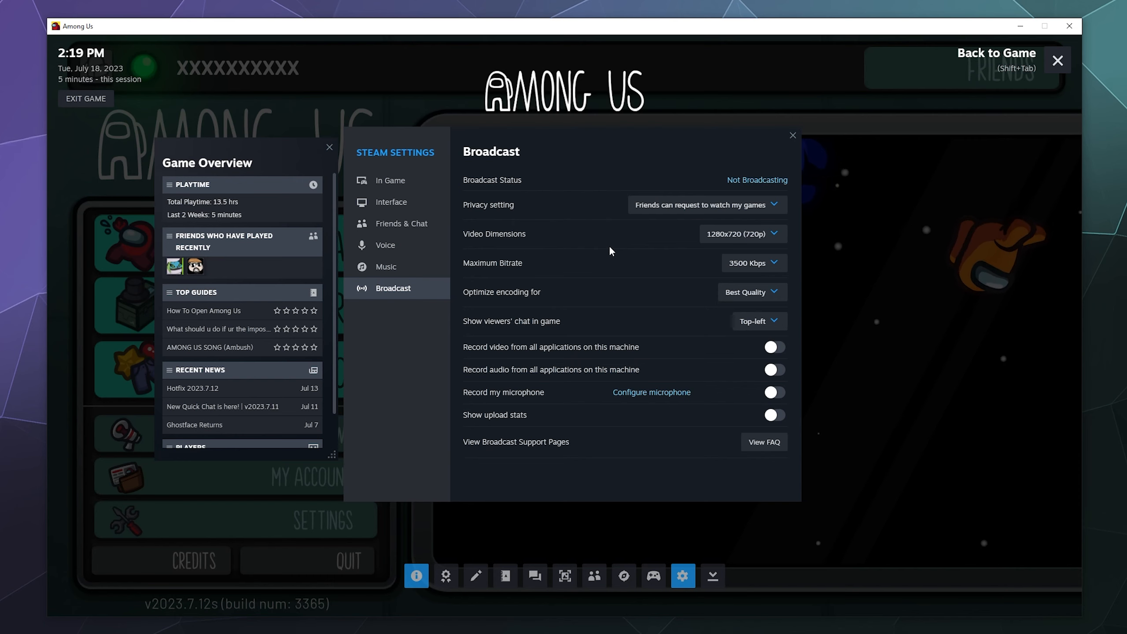
mouse_move(638, 254)
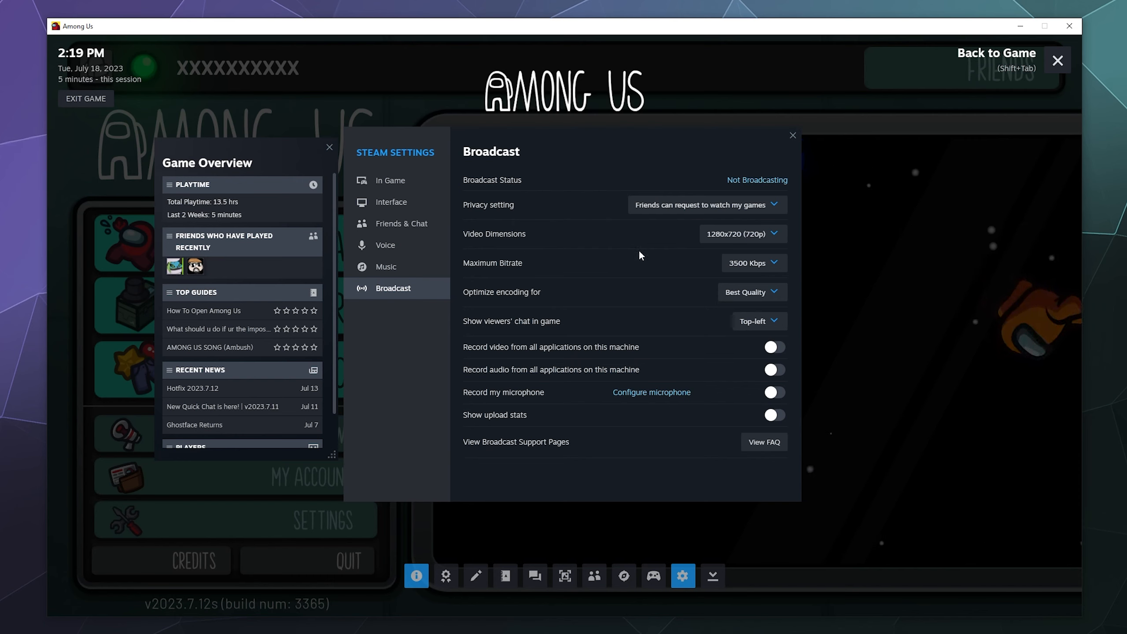
mouse_move(615, 266)
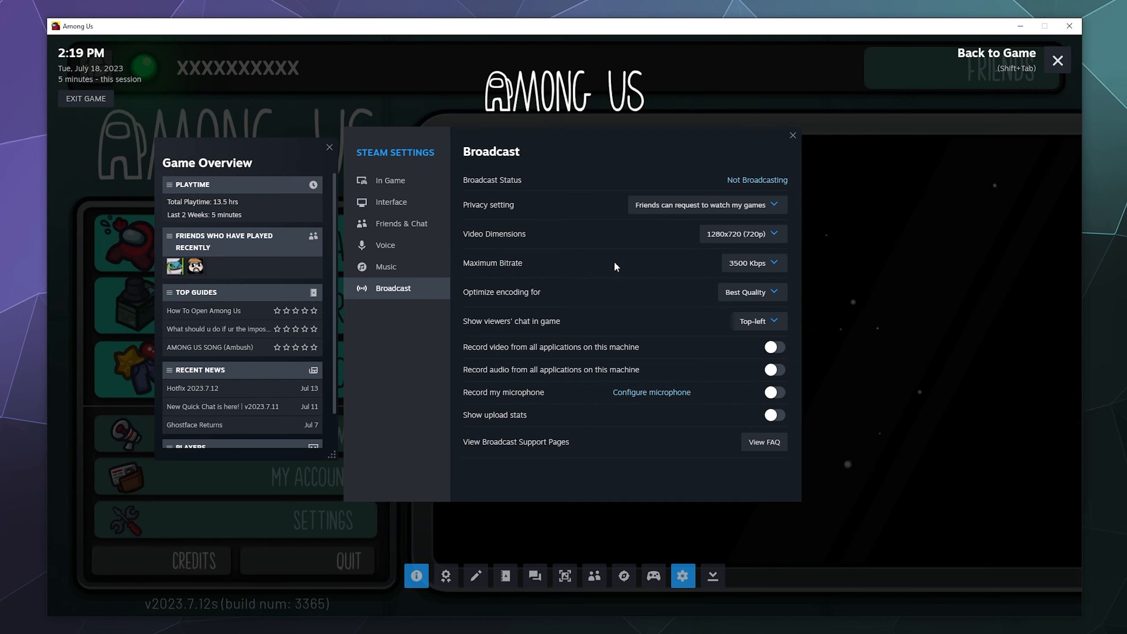
mouse_move(729, 280)
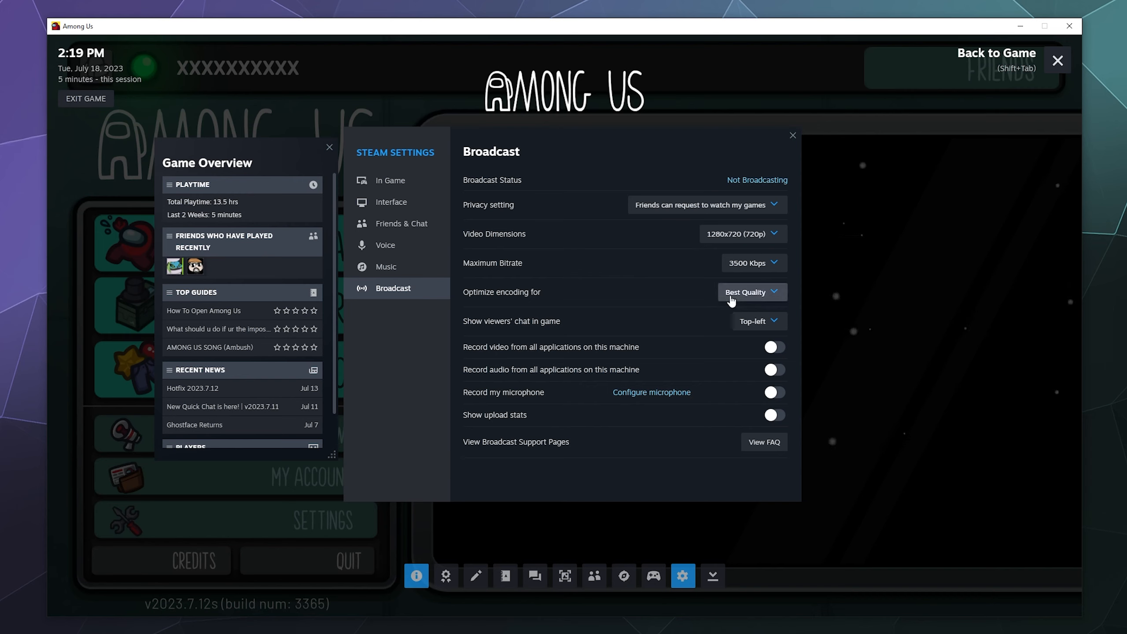
click(750, 291)
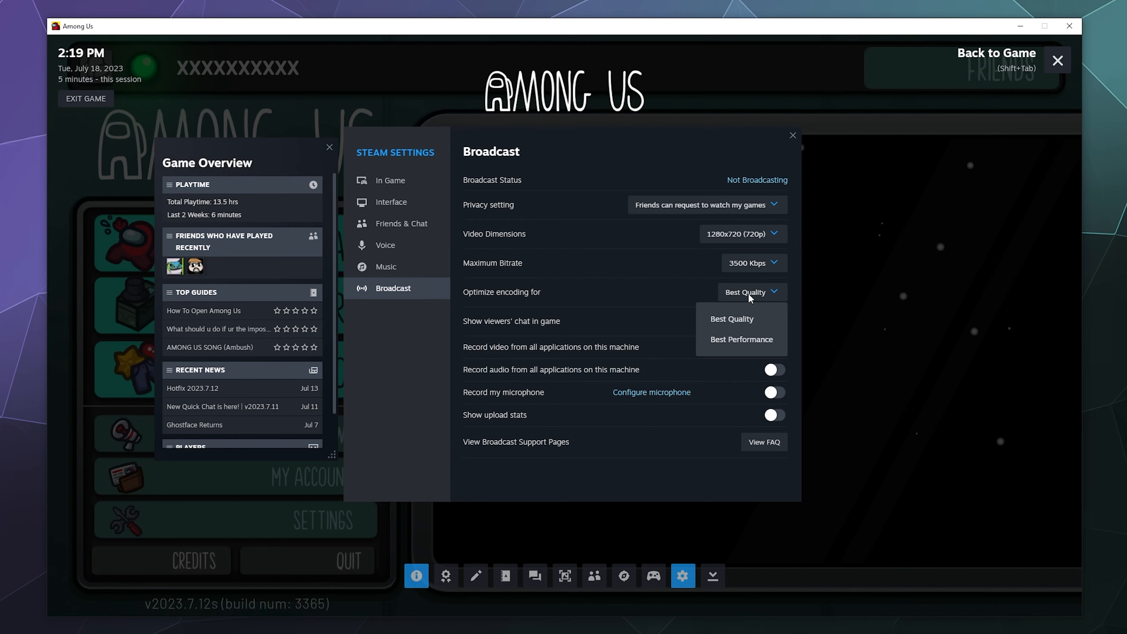
click(730, 319)
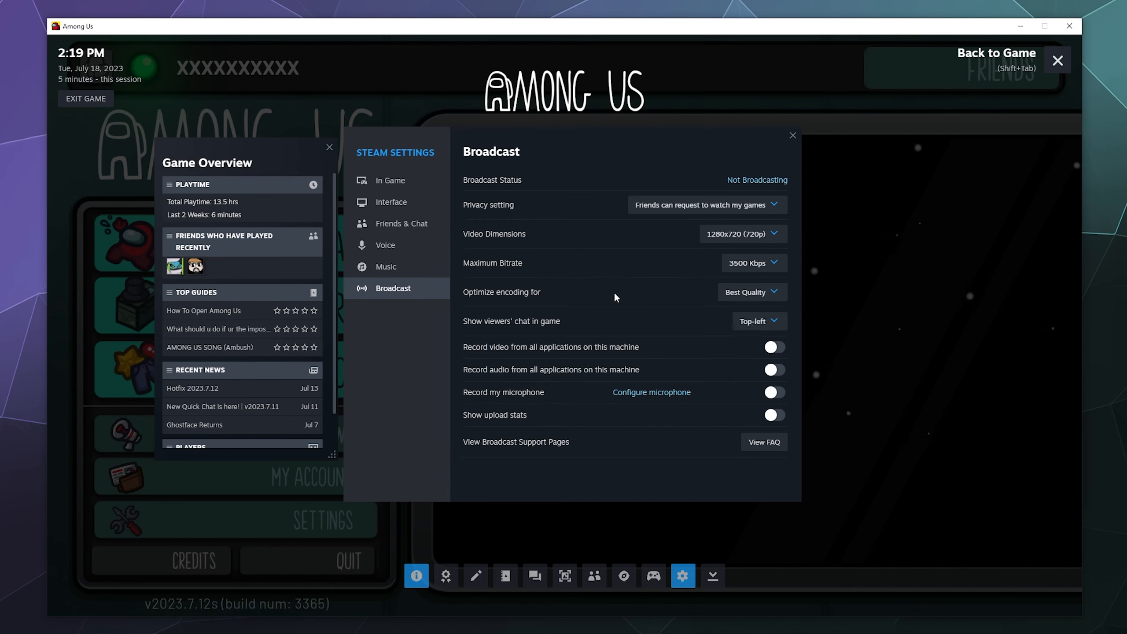
click(742, 234)
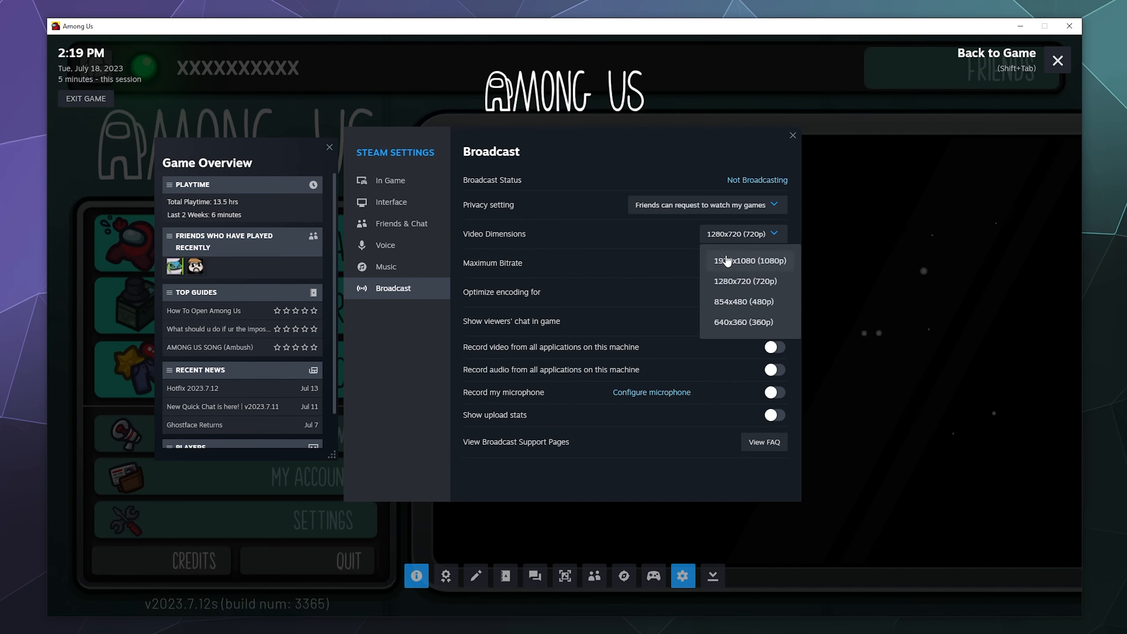
click(749, 261)
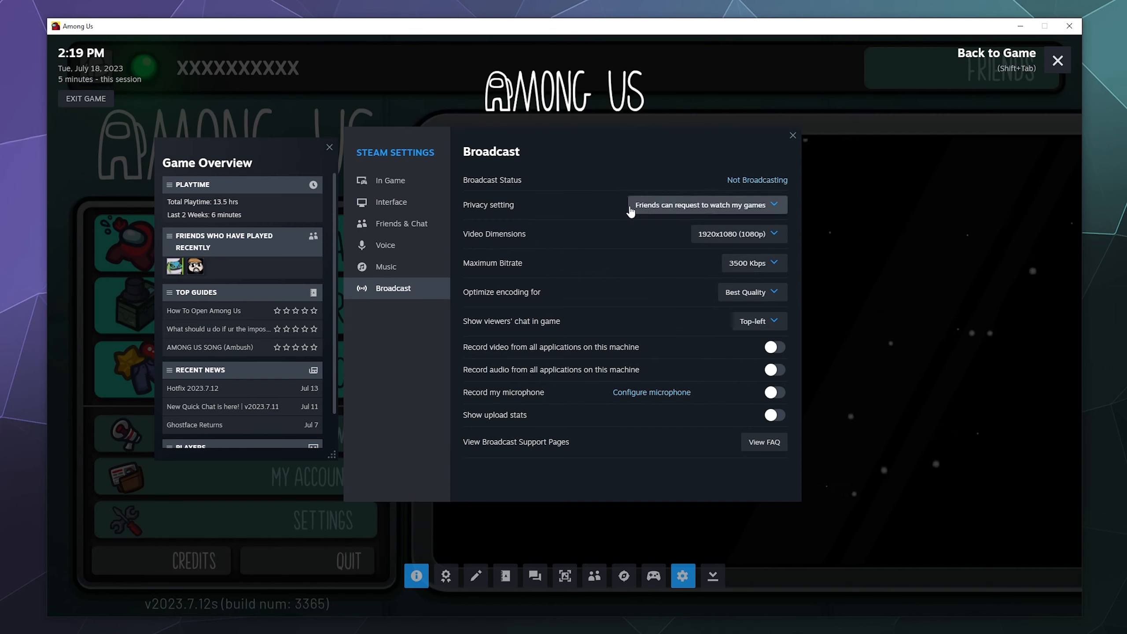
Set broadcast privacy to 'Anyone can watch my games'.
click(705, 205)
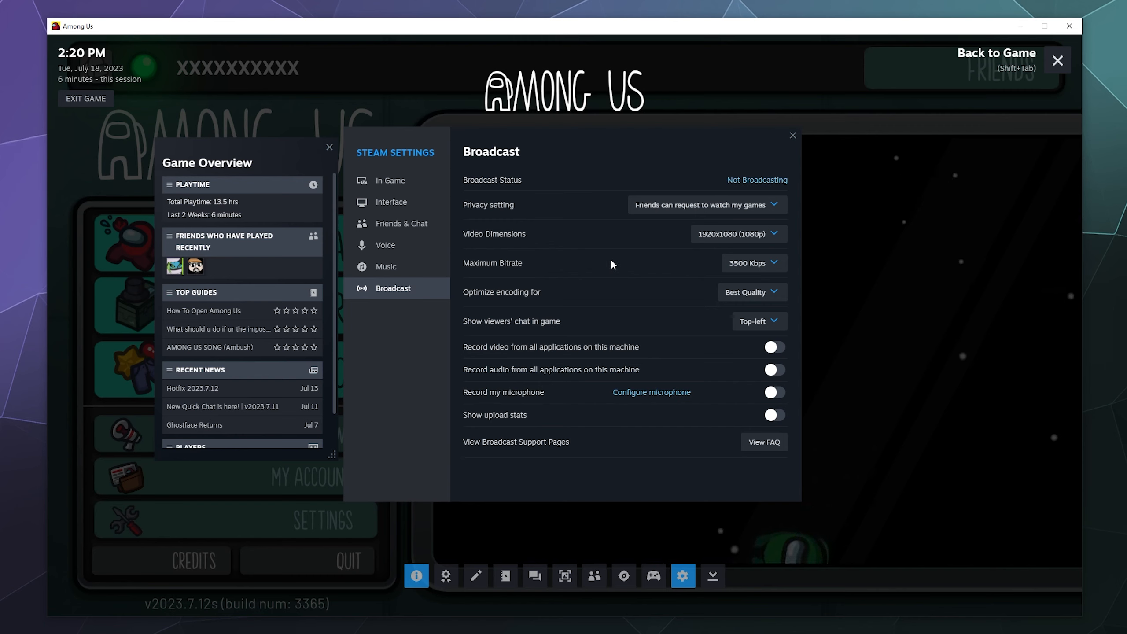
click(706, 205)
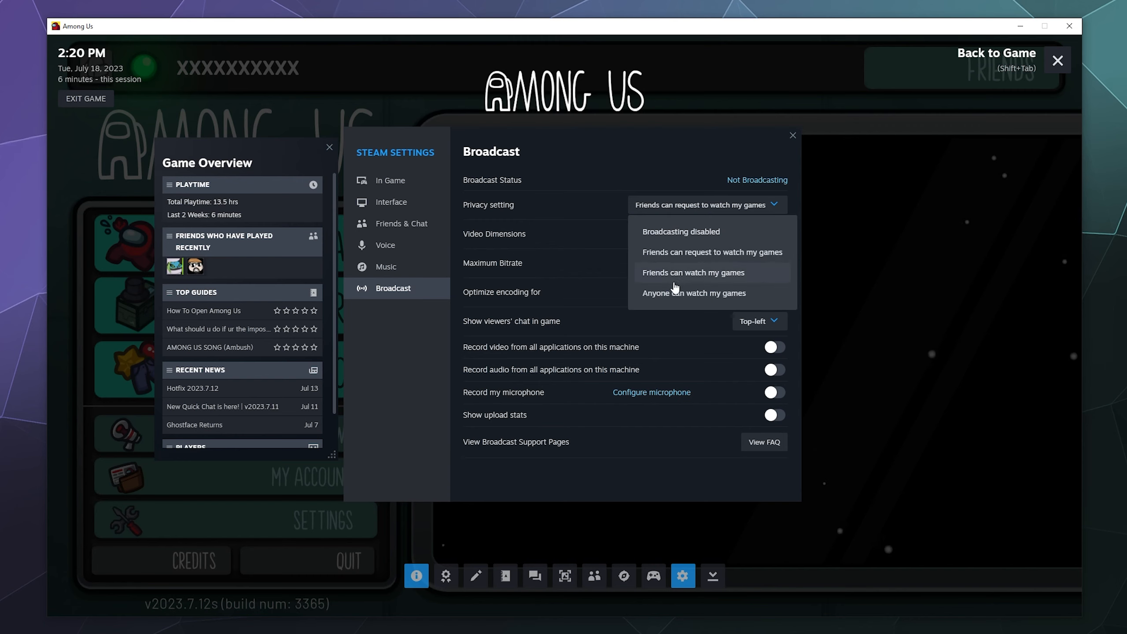
click(694, 293)
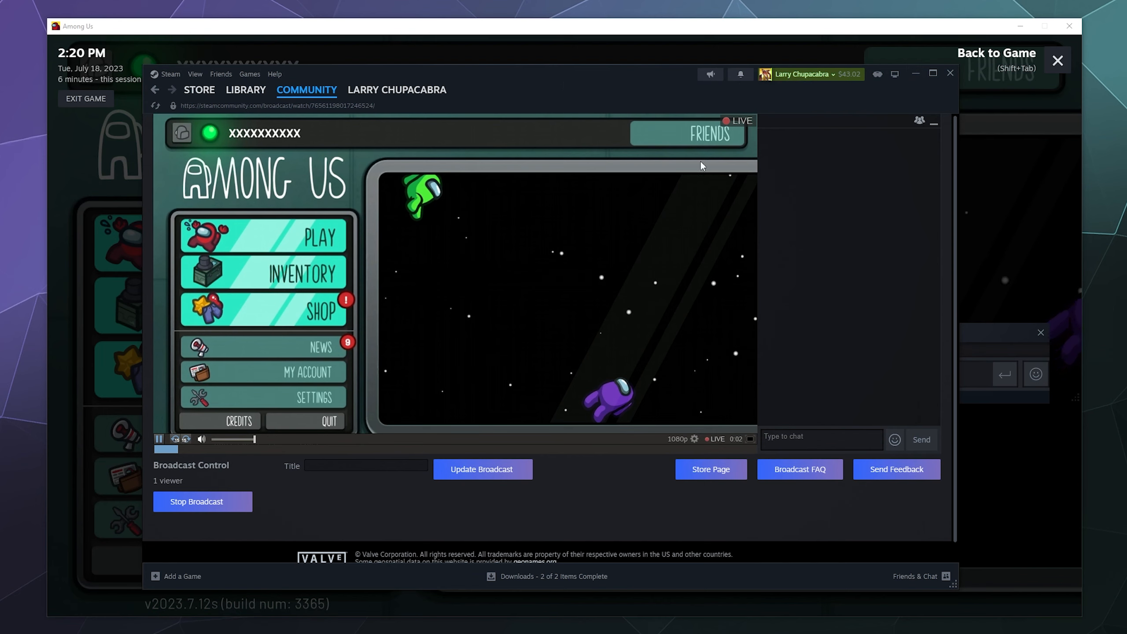
mouse_move(505, 377)
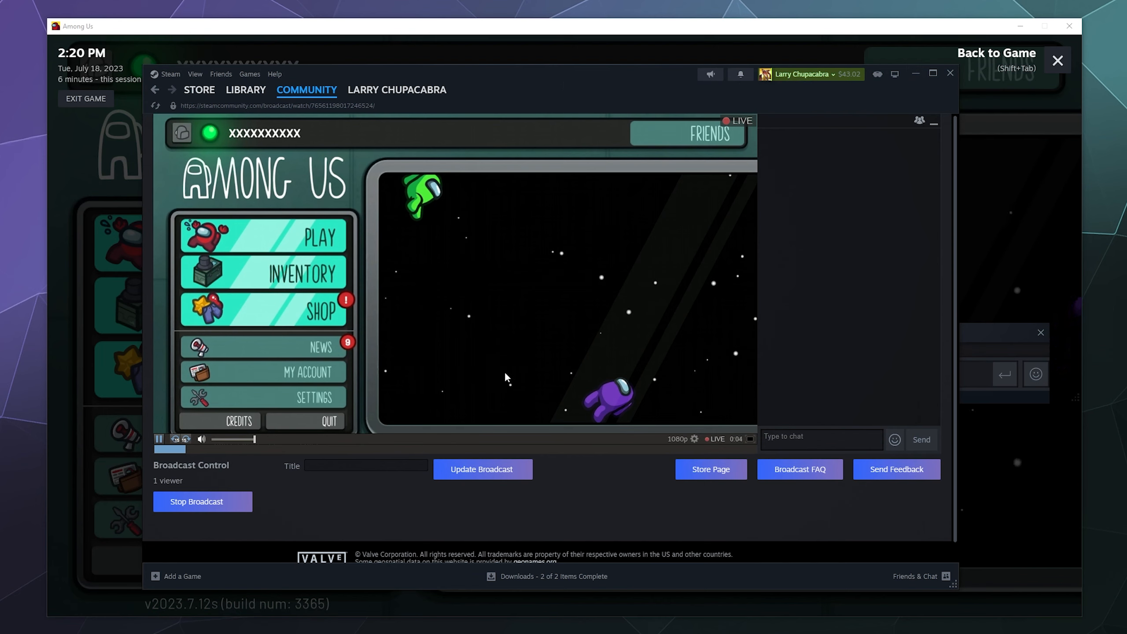
Title the live stream 'Test Amongus Tutorial Stream' and update the broadcast.
click(366, 465)
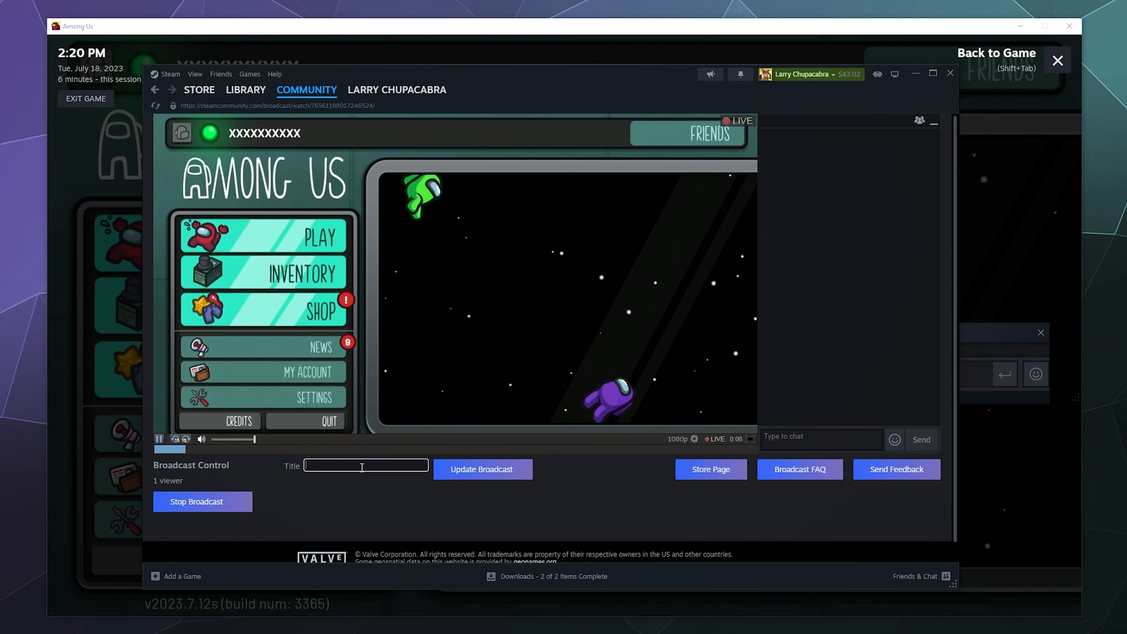
text(Test Amongus)
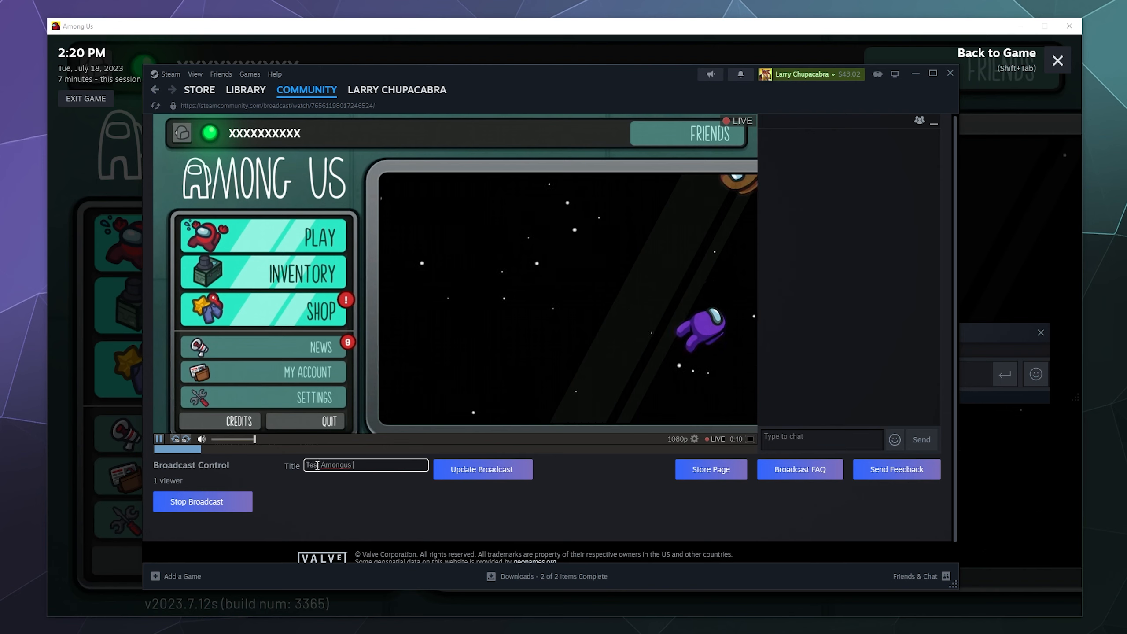
text(Tutorial Streamn)
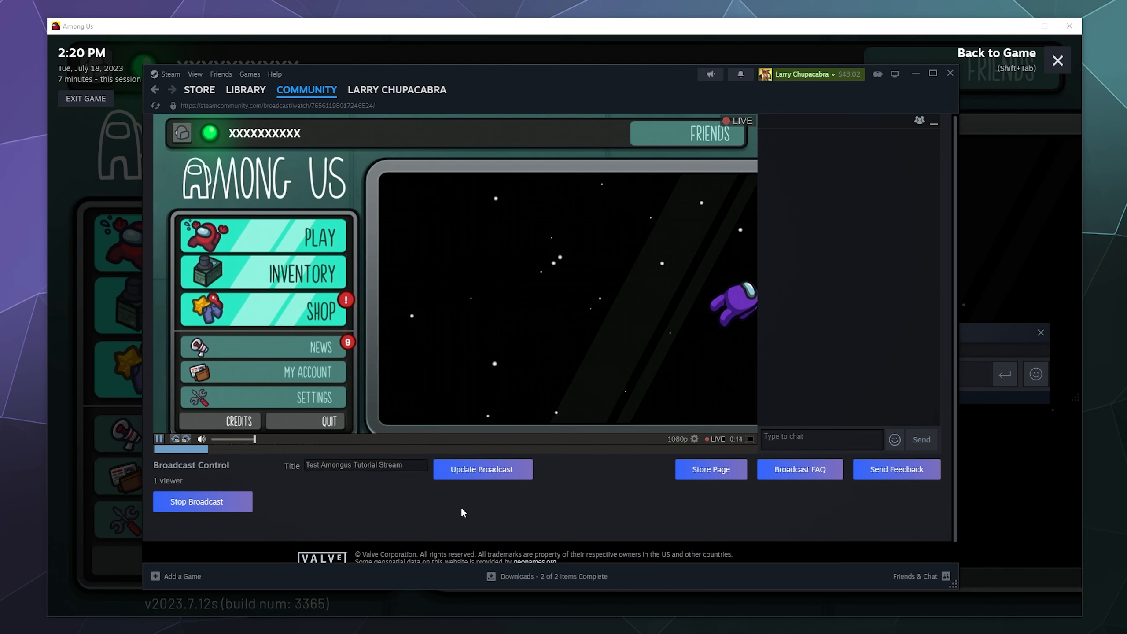
click(481, 468)
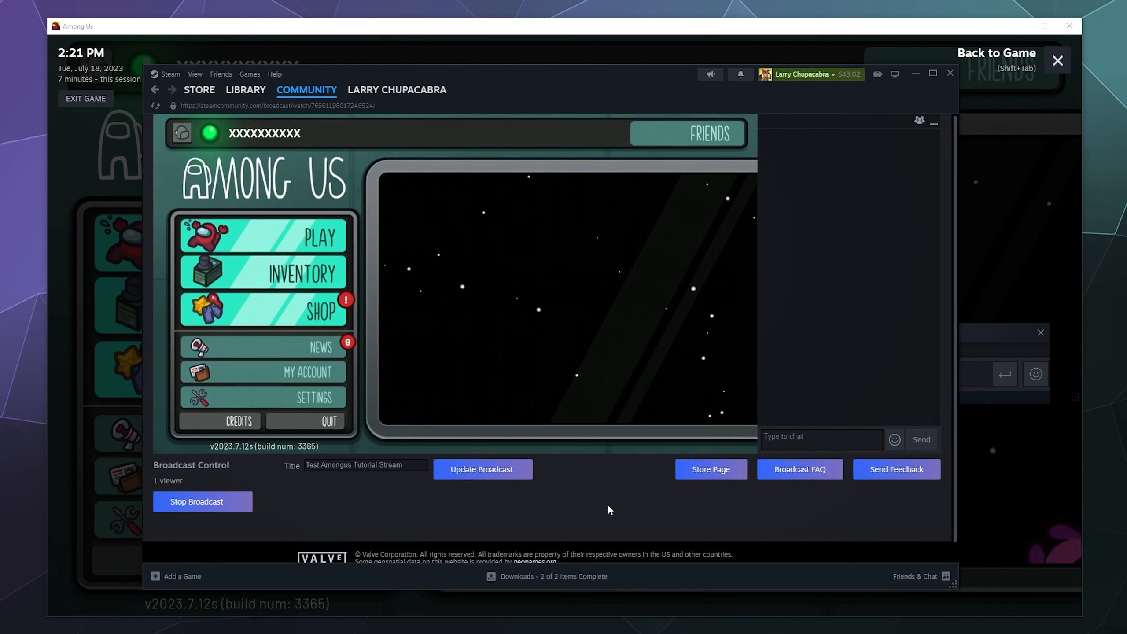
mouse_move(817, 421)
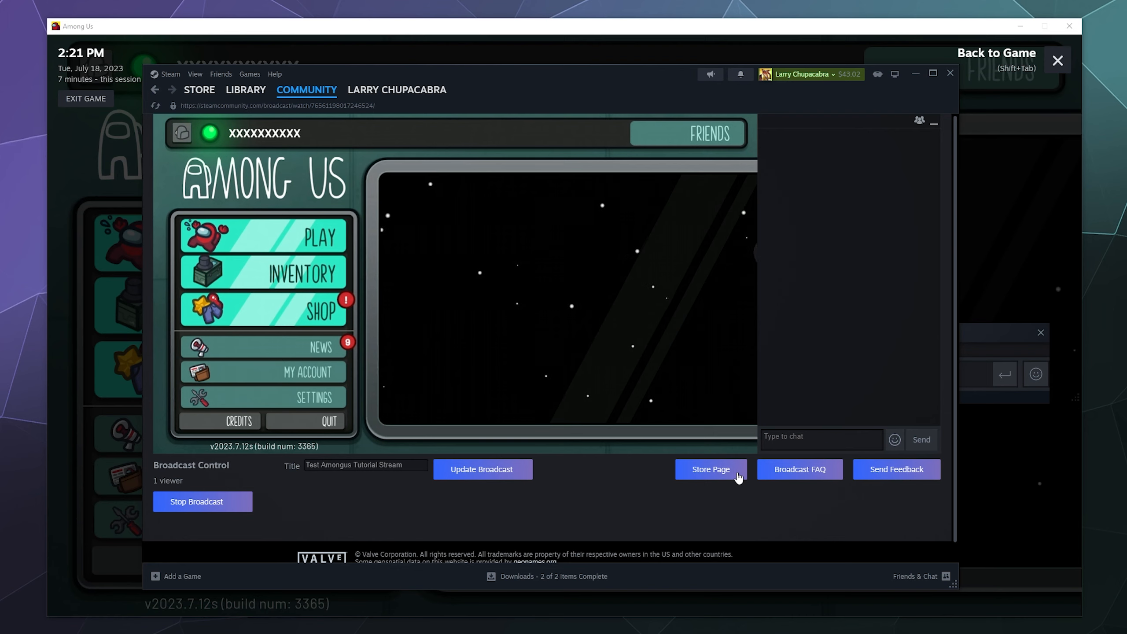
Stop the live broadcast and confirm in the dialog.
scroll(down, 3)
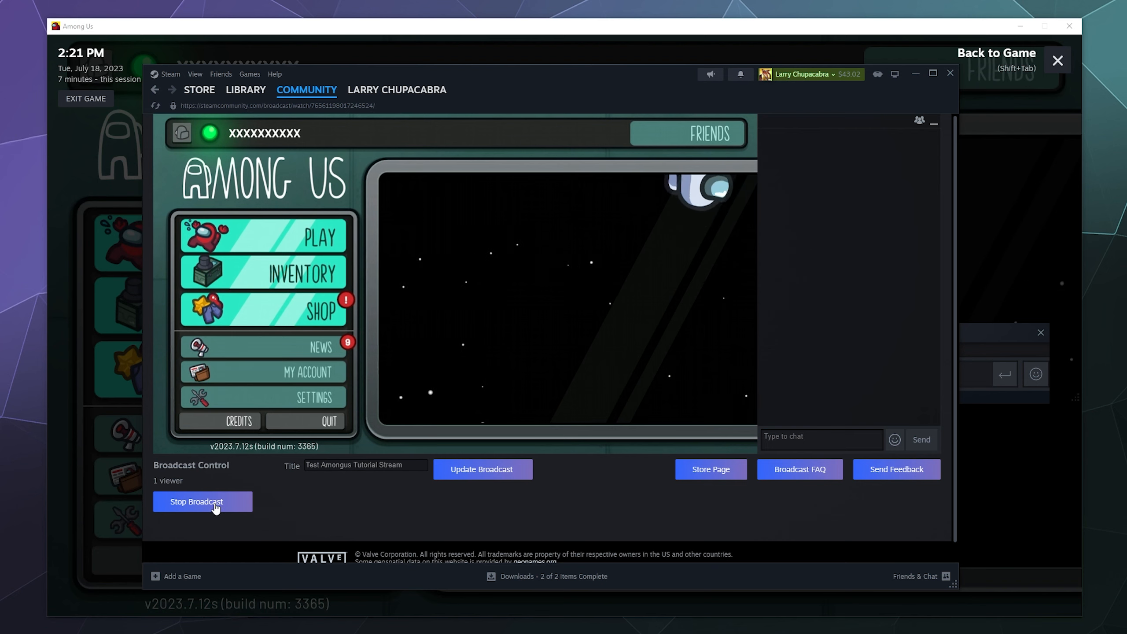
click(203, 501)
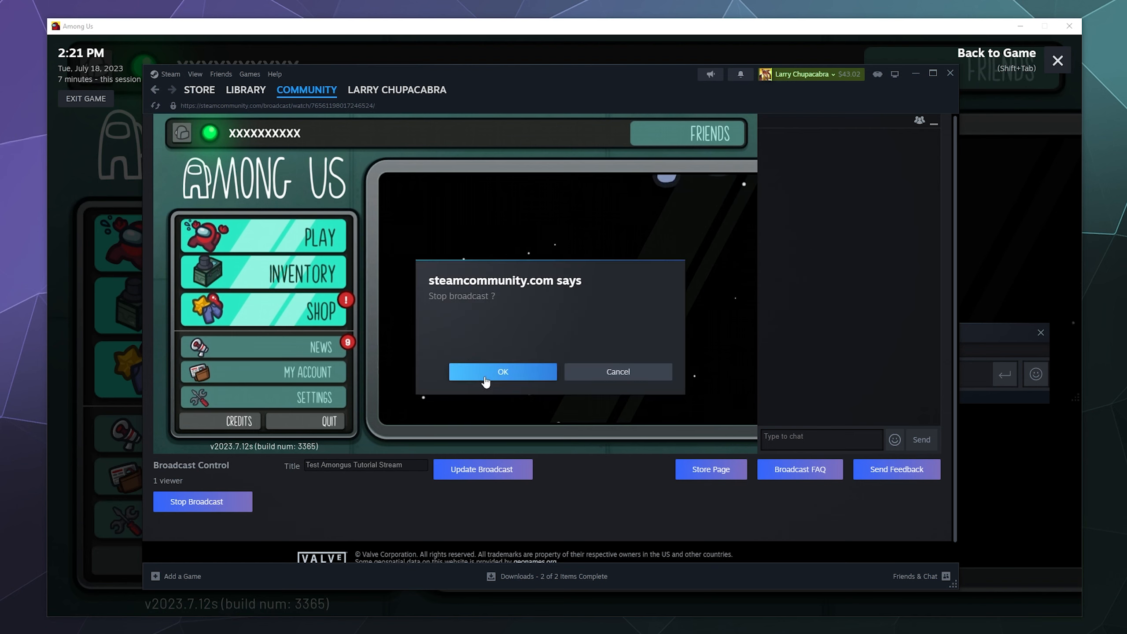
click(503, 372)
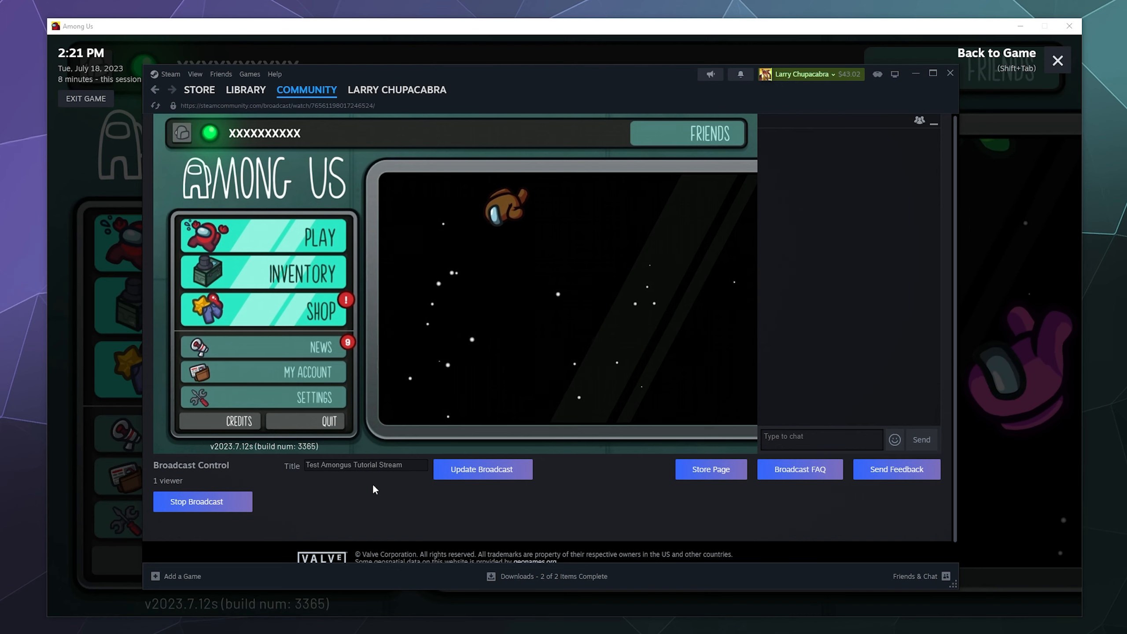
mouse_move(390, 352)
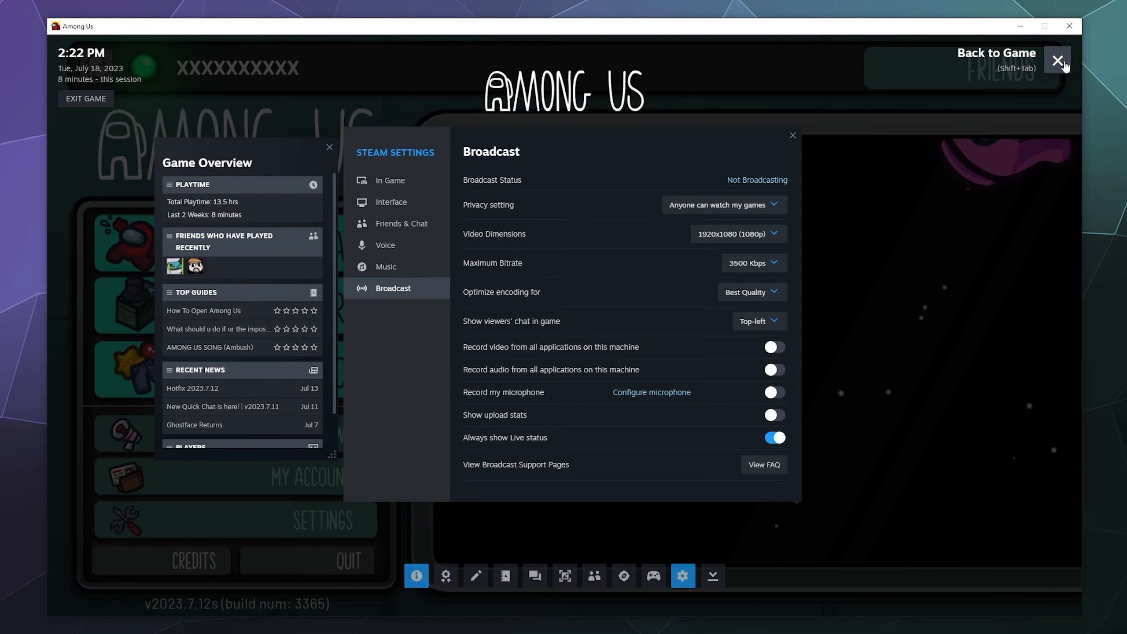
Close the Steam overlay and return to the Among Us main menu.
click(1058, 60)
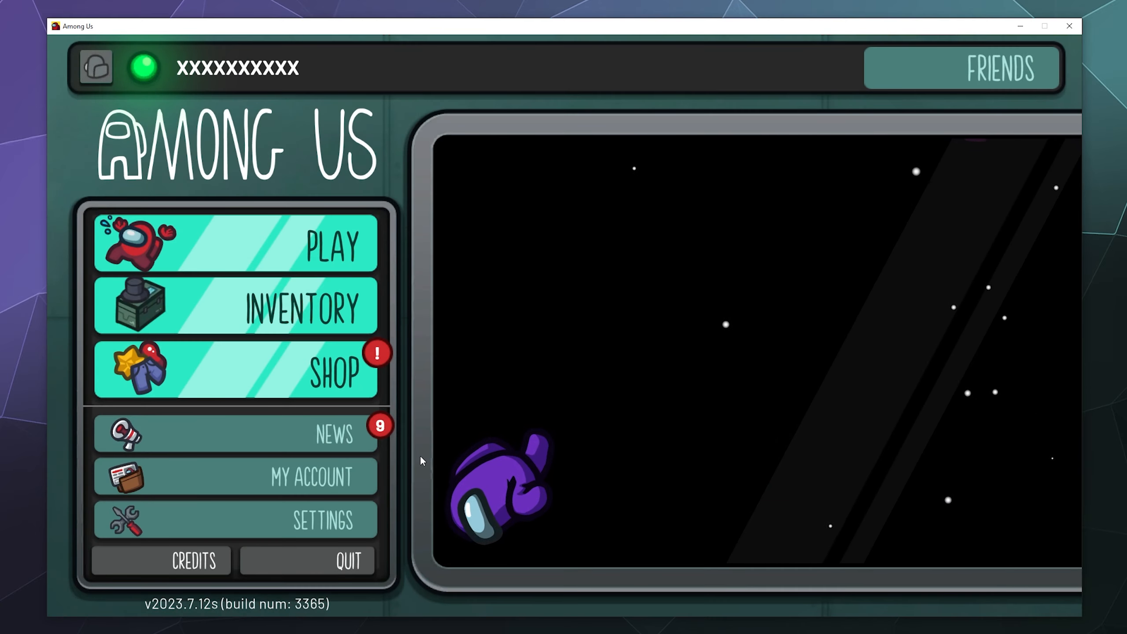